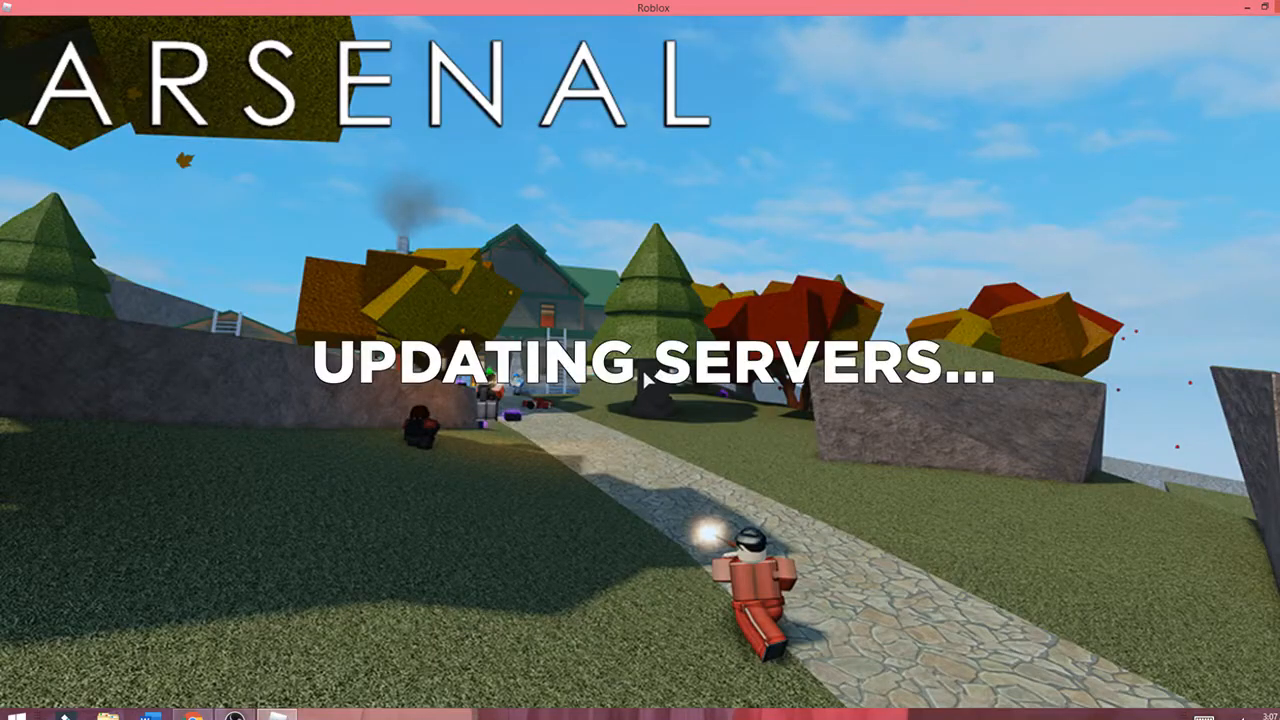
mouse_move(556, 296)
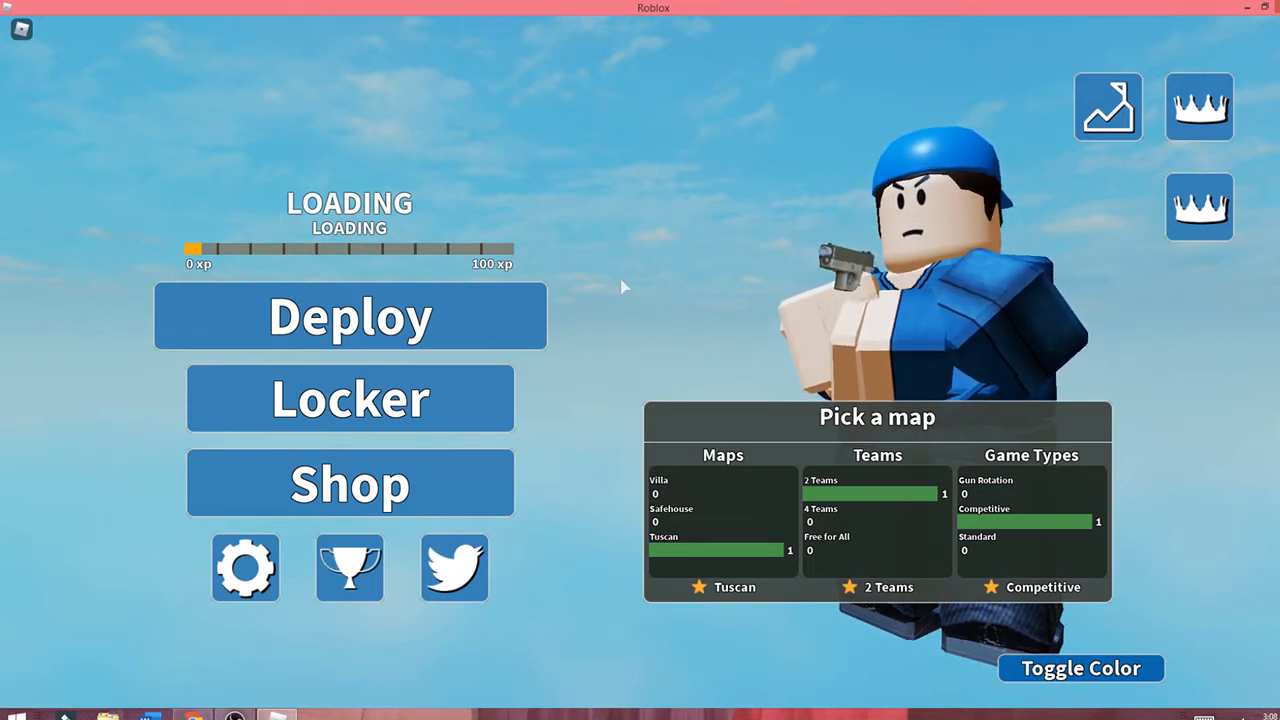
mouse_move(584, 304)
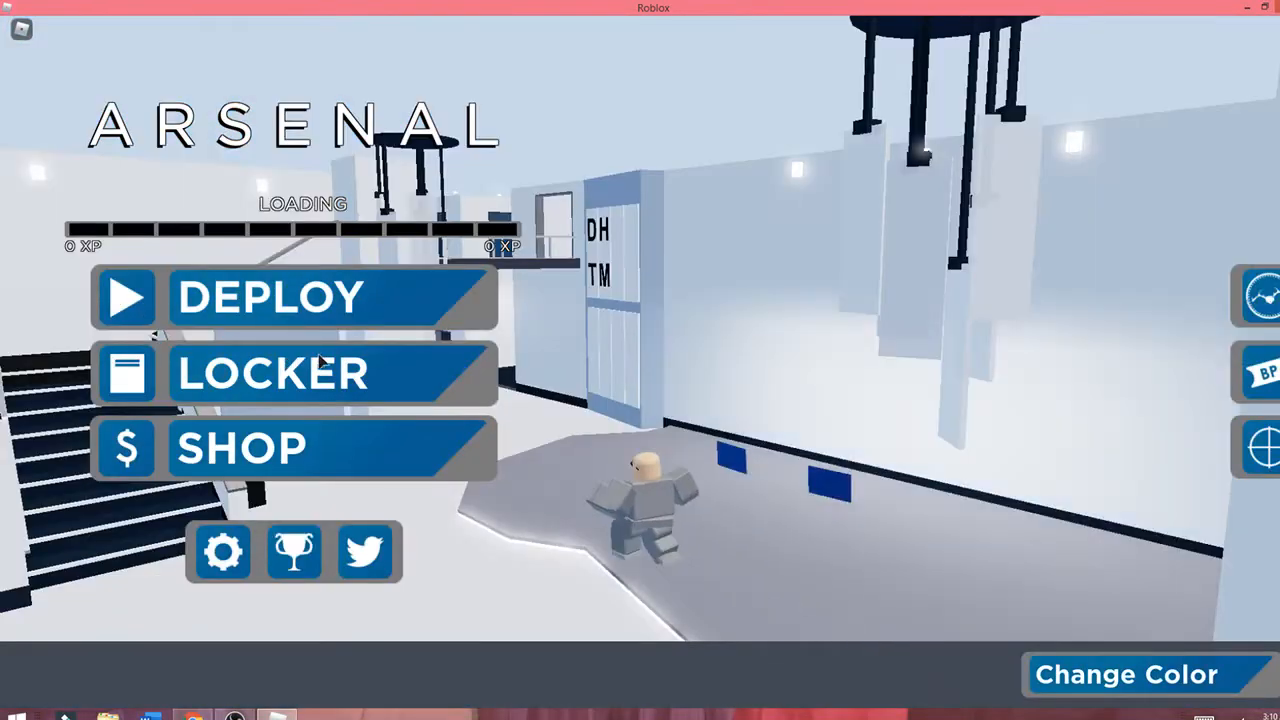
Search the Locker for 'Fro' to locate the Froggy character skin.
left_click(270, 372)
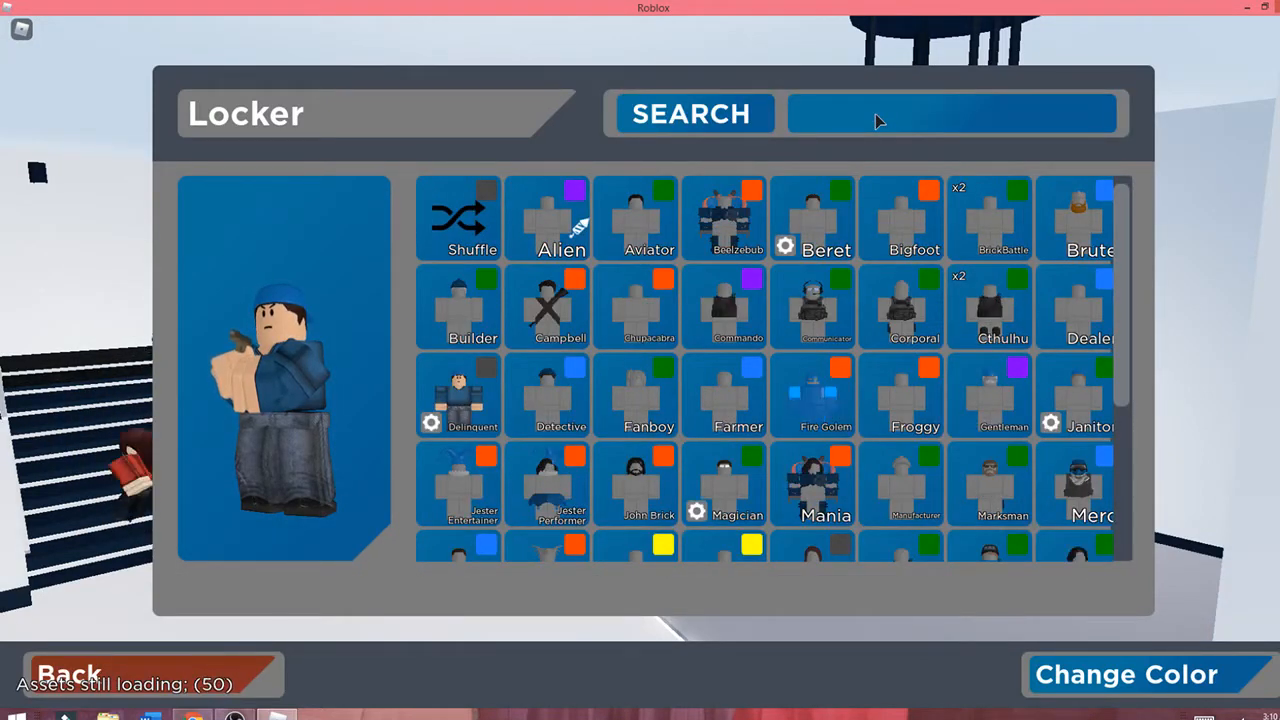
type("Fro")
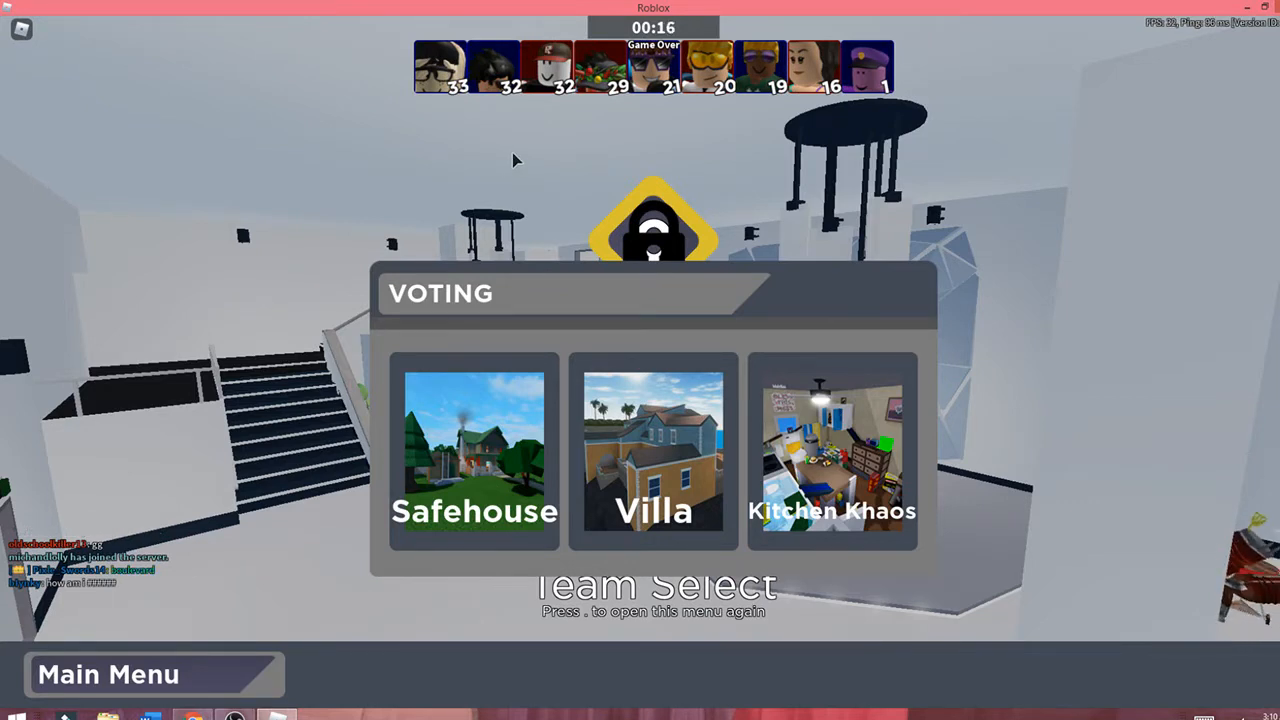
mouse_move(616, 222)
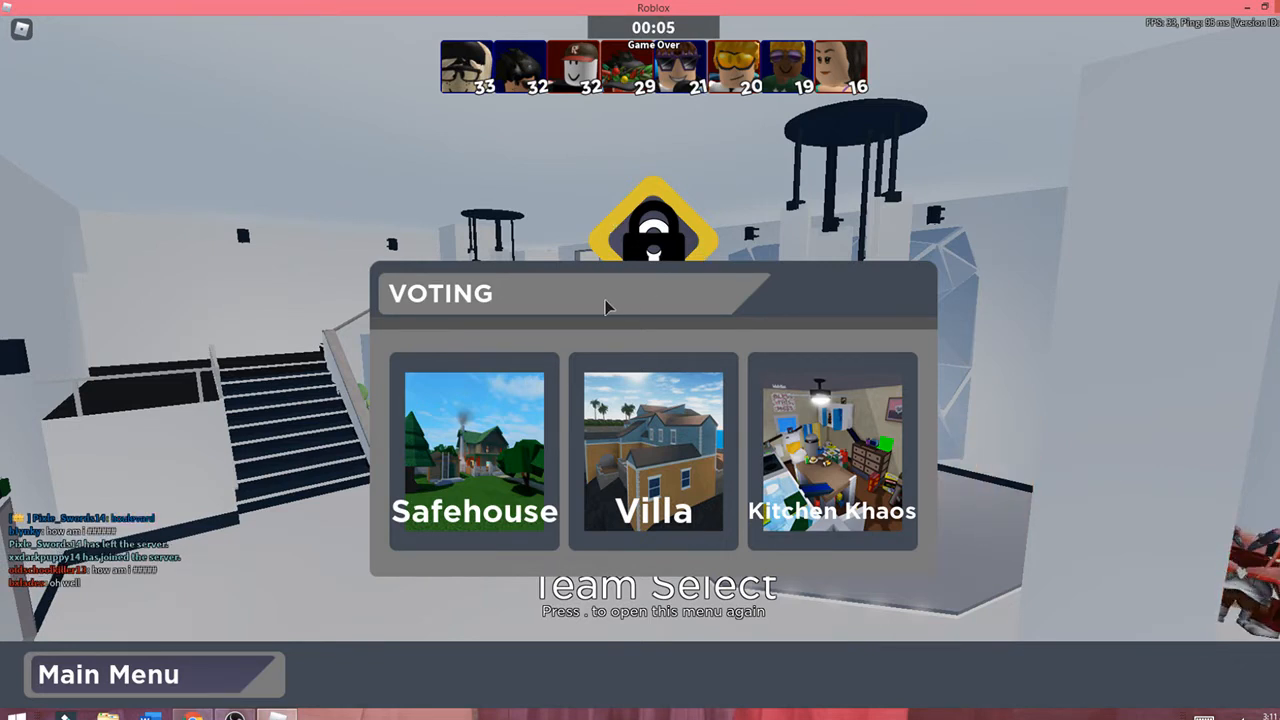
mouse_move(640, 256)
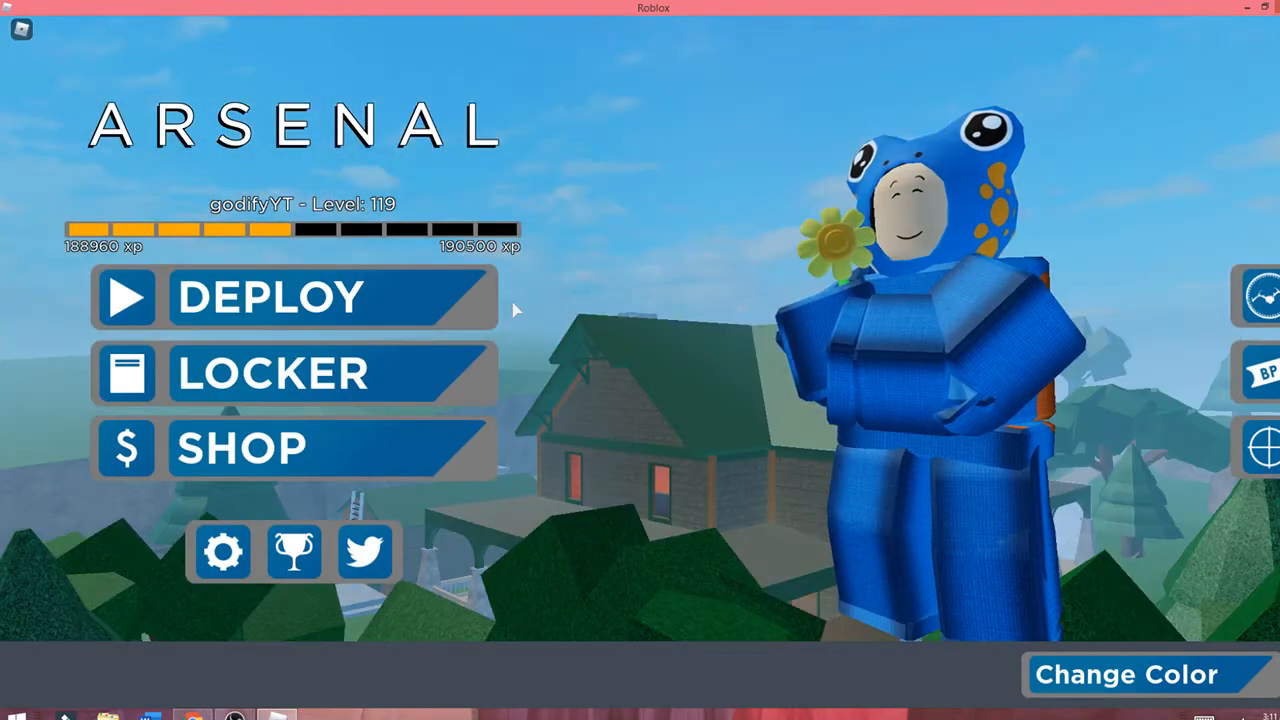
Deploy into the match wearing the Froggy skin.
left_click(290, 296)
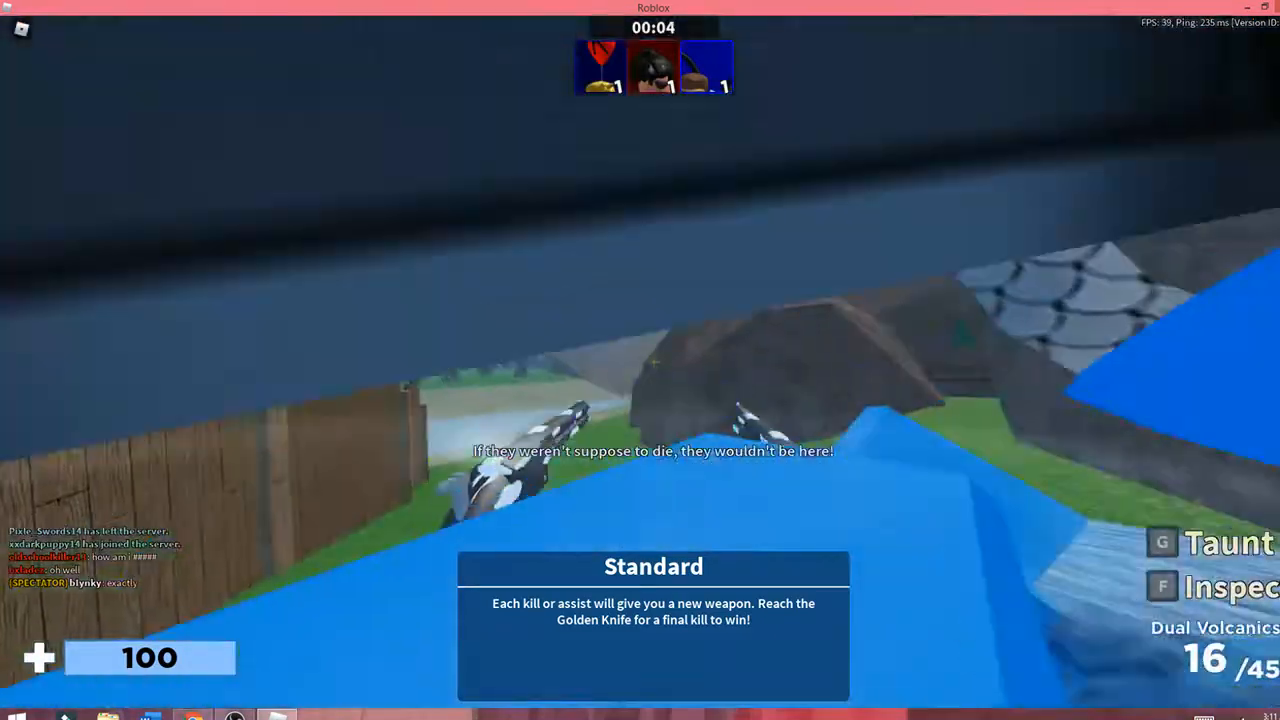